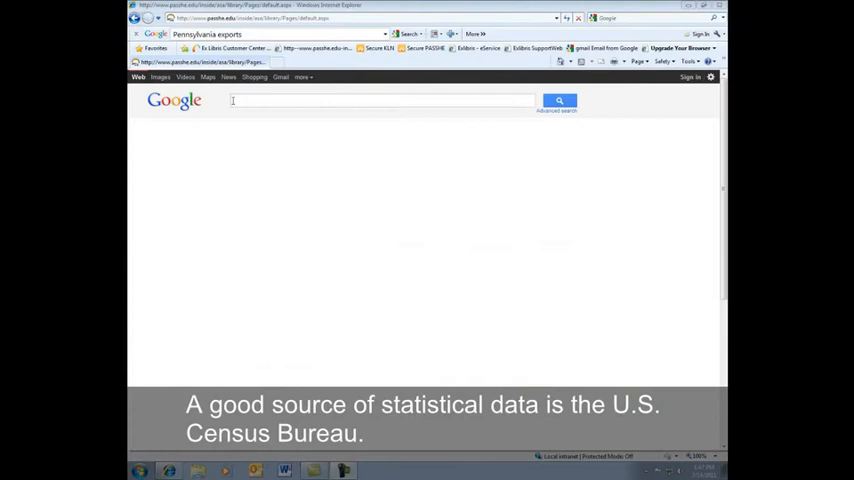
# - Search Google for 'Pennsylvania exports' via the typed suggestion
pyautogui.write('pa')
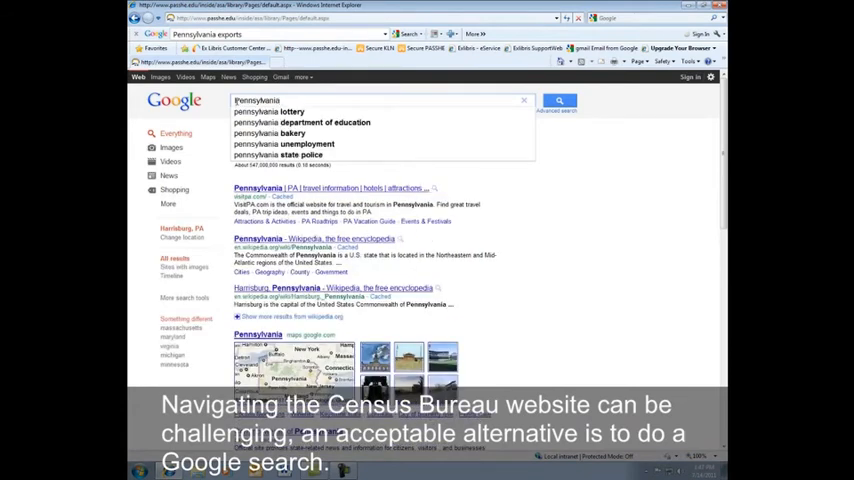
pyautogui.click(268, 112)
pyautogui.write(' exports')
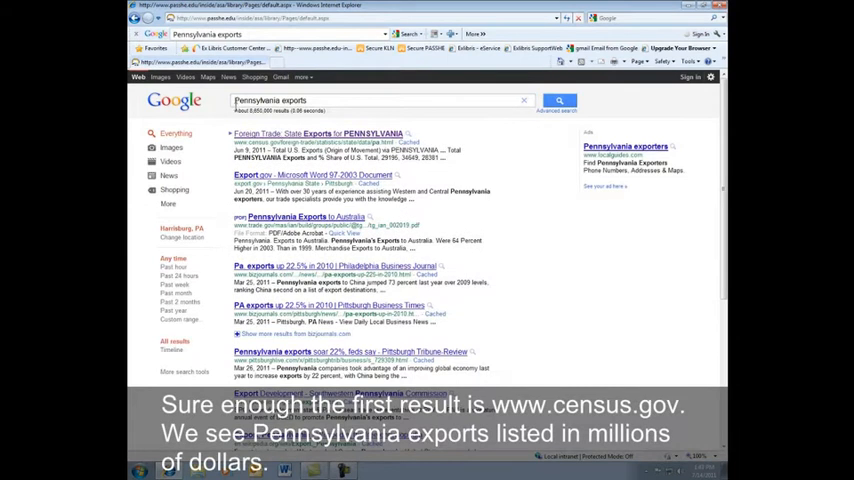
# - Open the census.gov State Exports for Pennsylvania page and scroll through its table
pyautogui.click(318, 132)
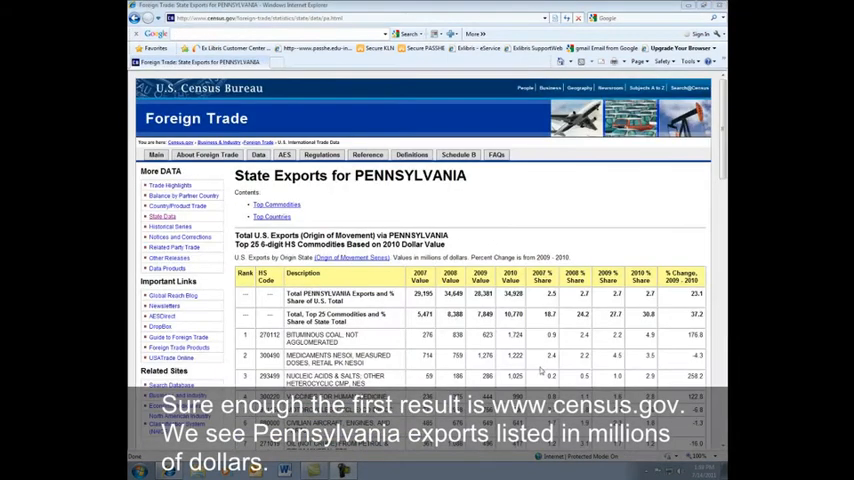
pyautogui.doubleClick(424, 256)
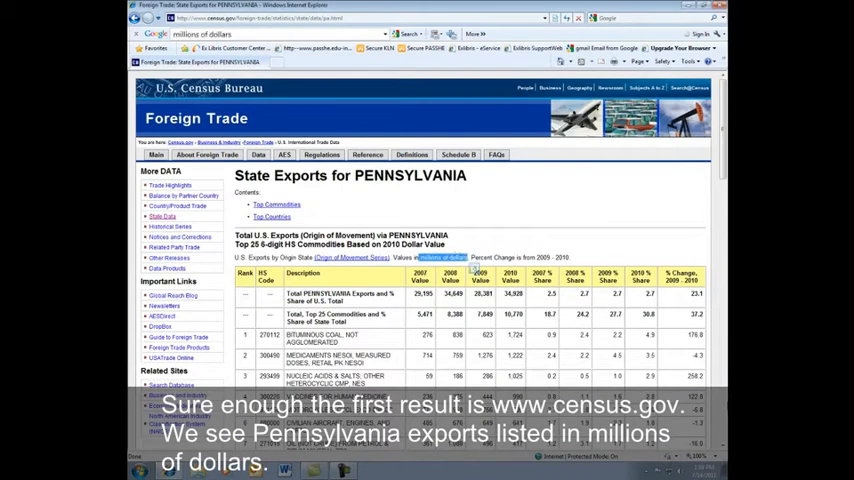
pyautogui.scroll(-3)
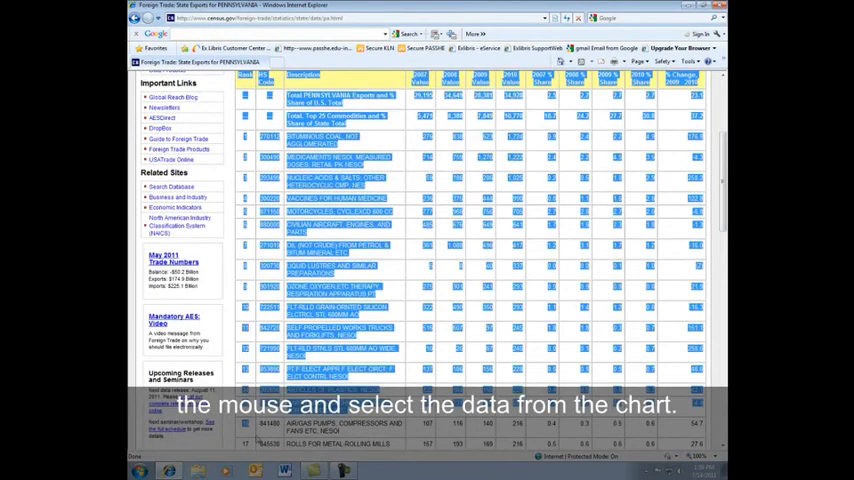
pyautogui.scroll(-3)
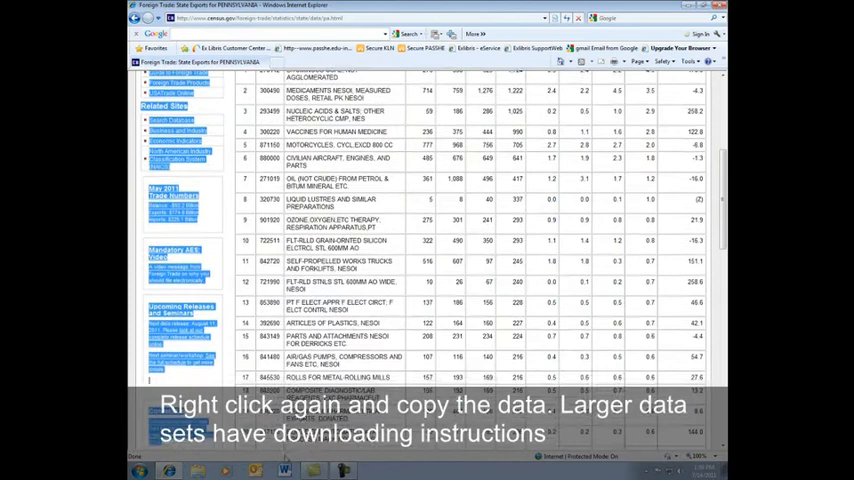
pyautogui.scroll(-3)
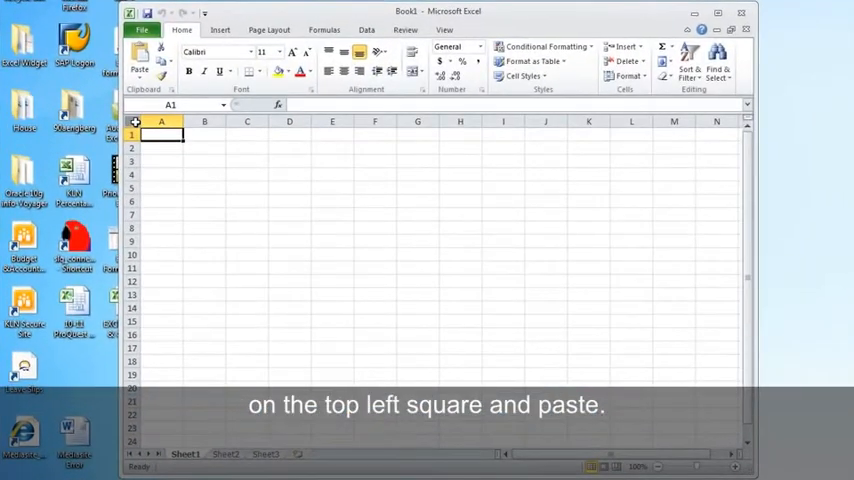
# - Paste the exports table into cell A1, accepting the size-mismatch warning
pyautogui.rightClick(162, 136)
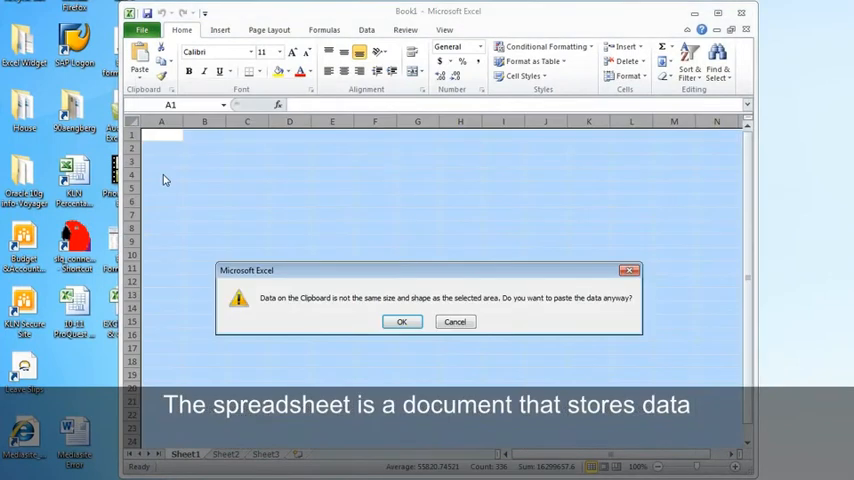
pyautogui.click(400, 320)
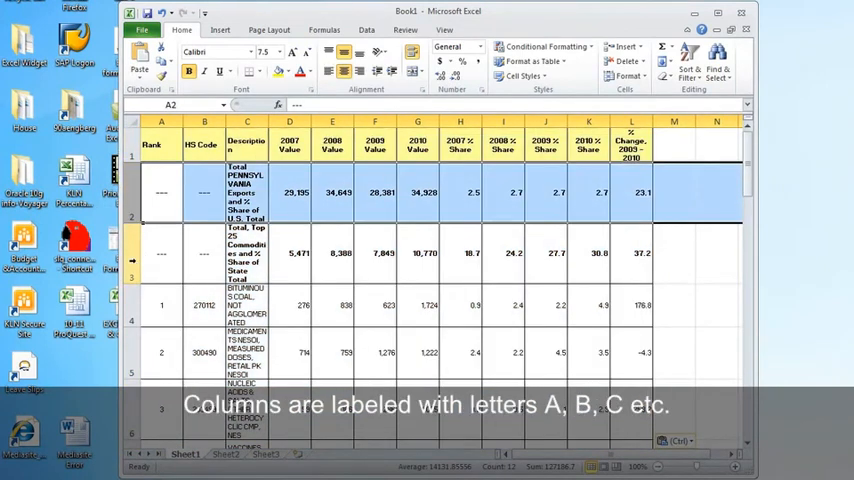
pyautogui.click(160, 252)
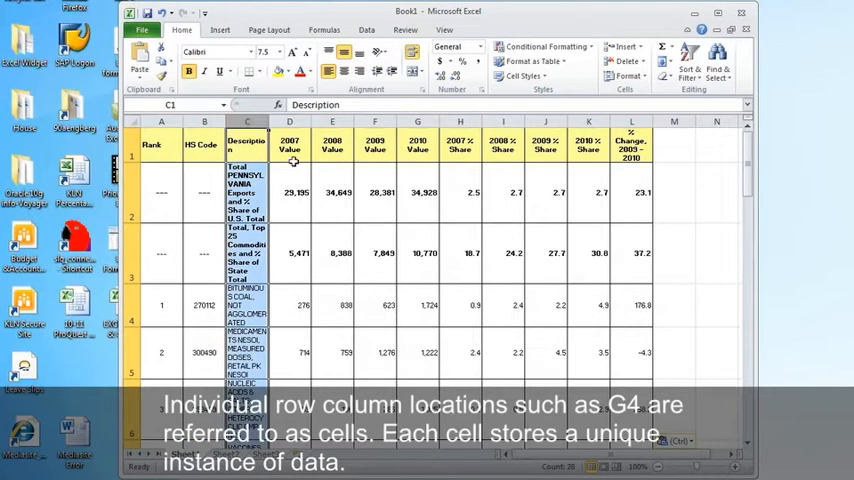
pyautogui.click(416, 304)
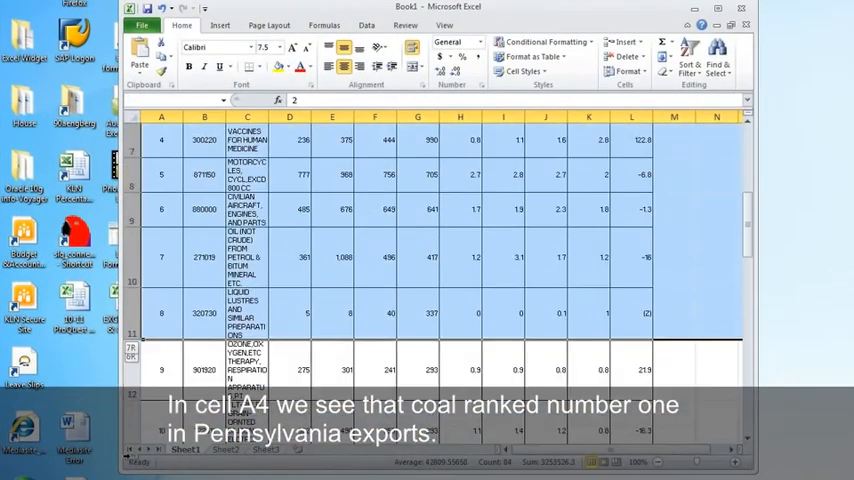
pyautogui.scroll(-3)
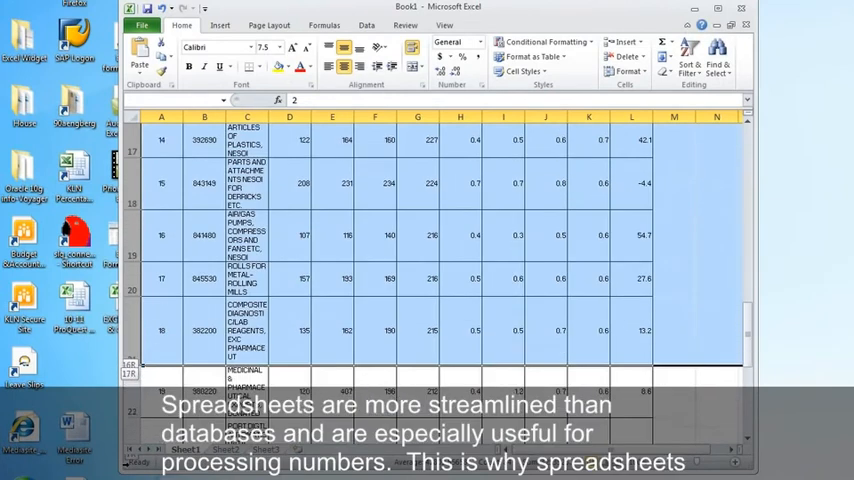
pyautogui.scroll(-3)
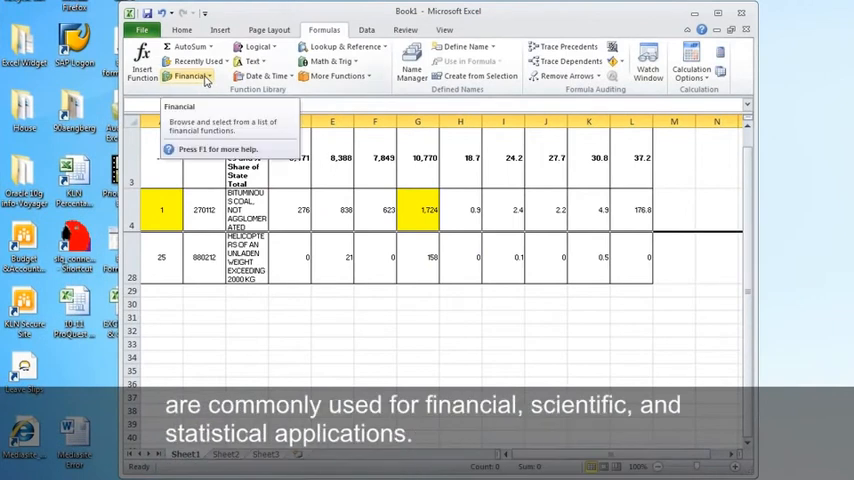
pyautogui.moveTo(330, 60)
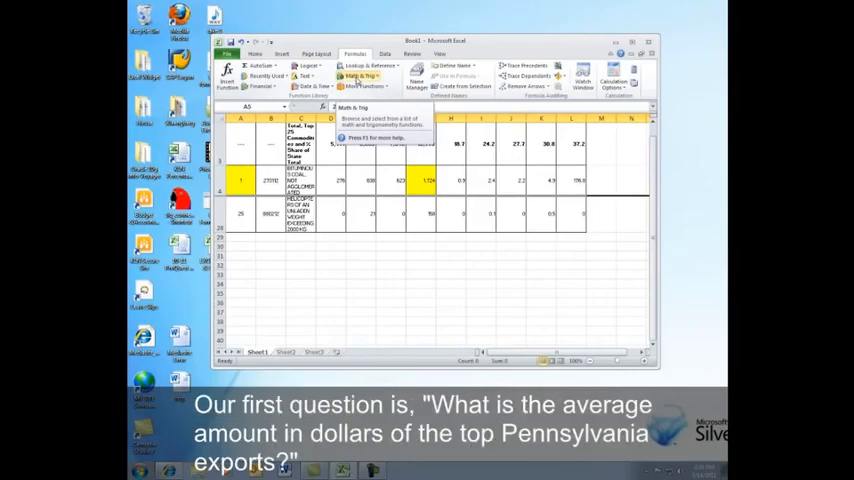
# - Select cell G29 below the 2010 values and start Insert Function
pyautogui.click(364, 86)
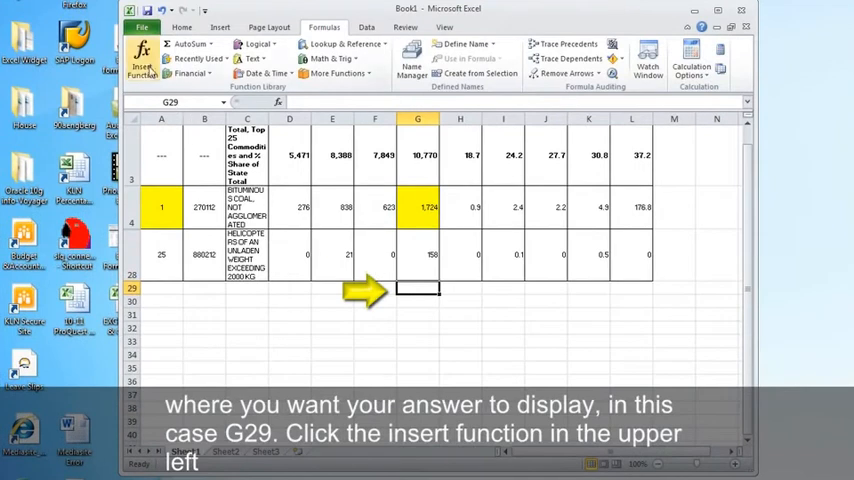
pyautogui.moveTo(142, 56)
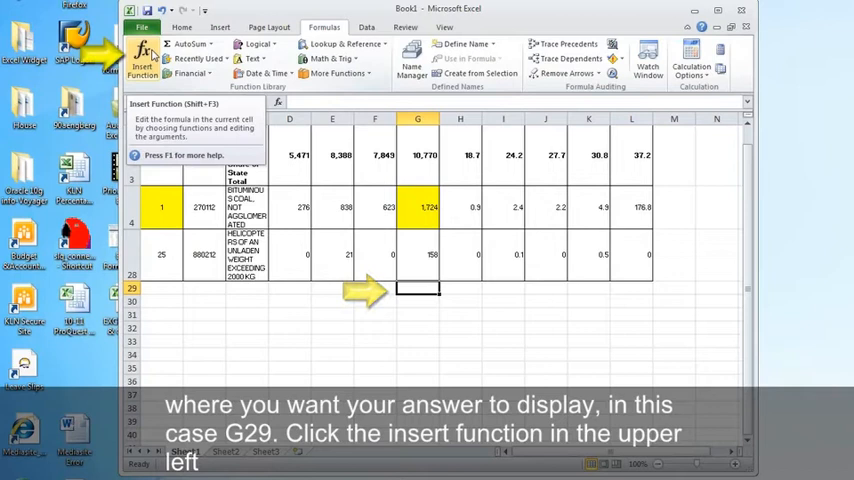
pyautogui.click(140, 56)
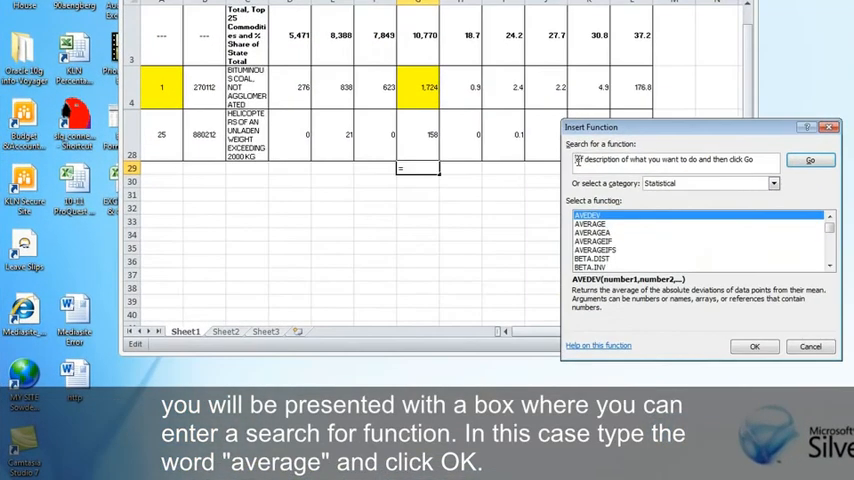
# - Search the Insert Function dialog for 'Average'
pyautogui.click(680, 160)
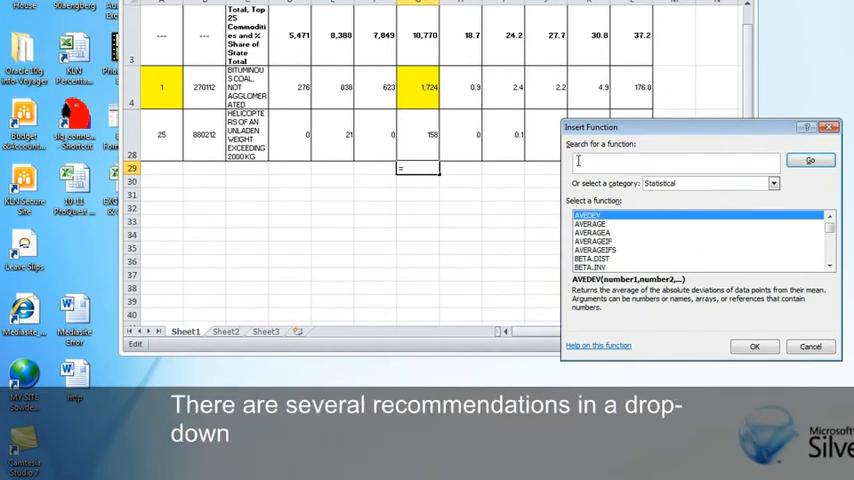
pyautogui.write('Average')
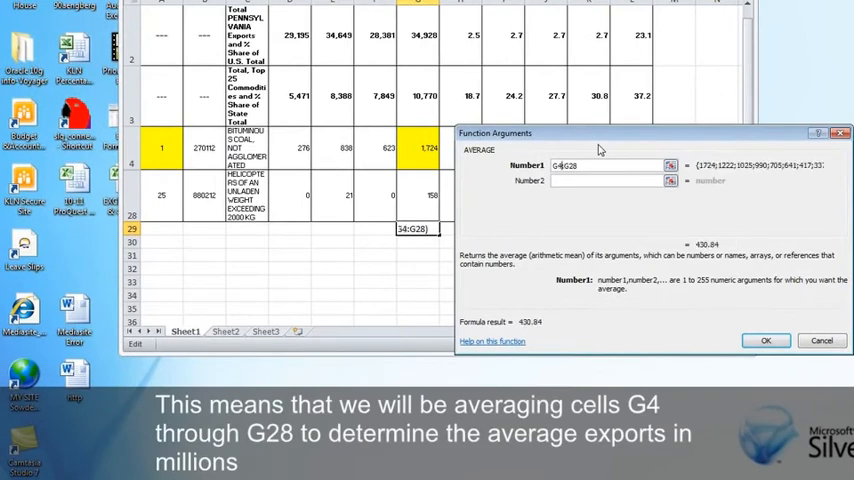
# - Confirm =AVERAGE(G4:G28) in G29, label it 'Mean OR Average', and move to G30
pyautogui.click(764, 340)
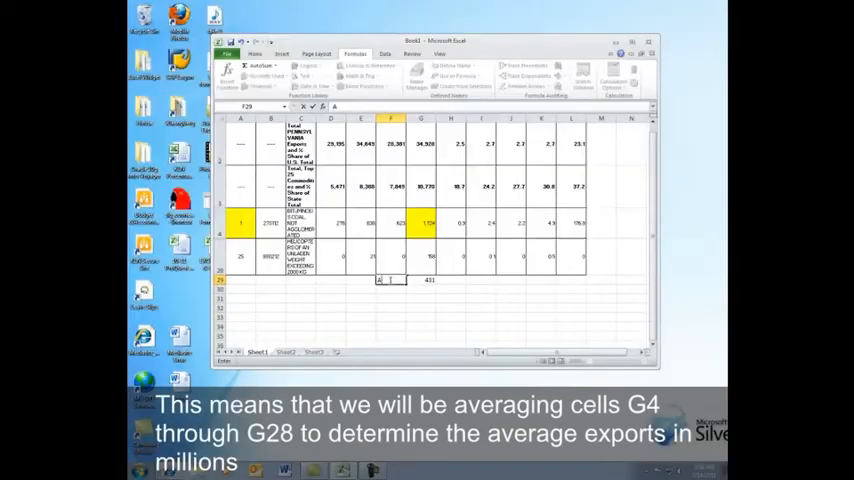
pyautogui.write('Average')
pyautogui.click(362, 280)
pyautogui.write('Mean OR')
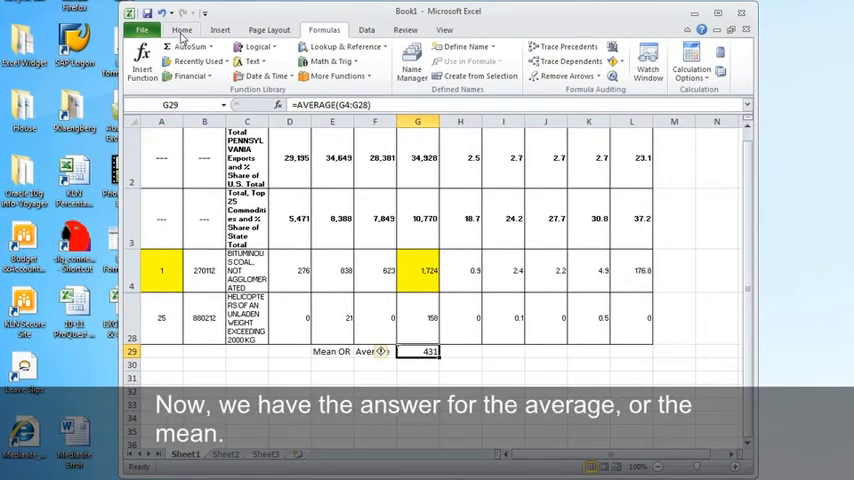
pyautogui.click(180, 30)
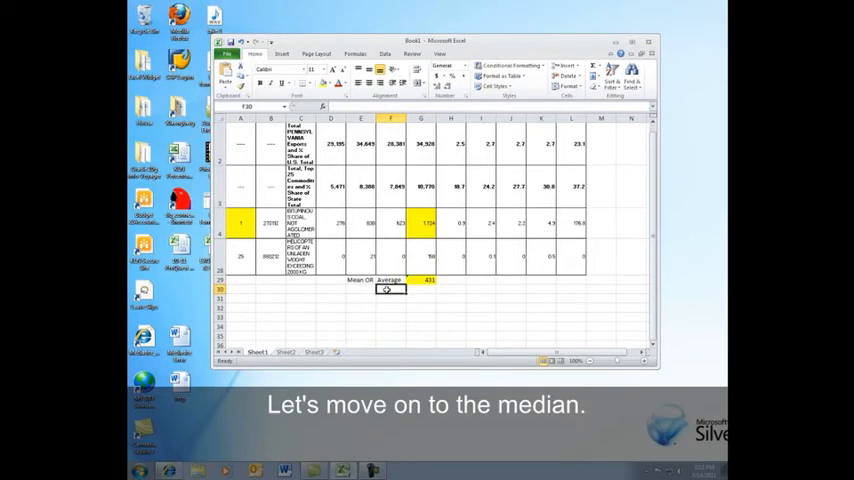
# - Label F30 'Median' and search Insert Function for 'Median' for G30
pyautogui.write('Median')
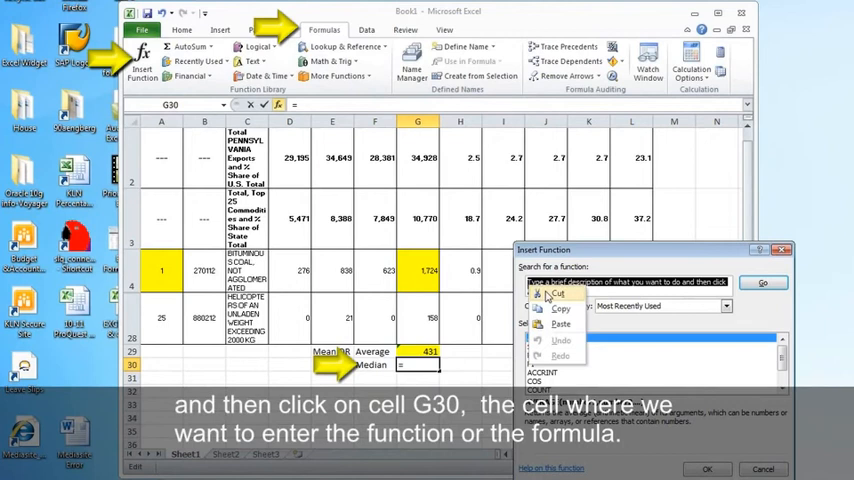
pyautogui.write('M')
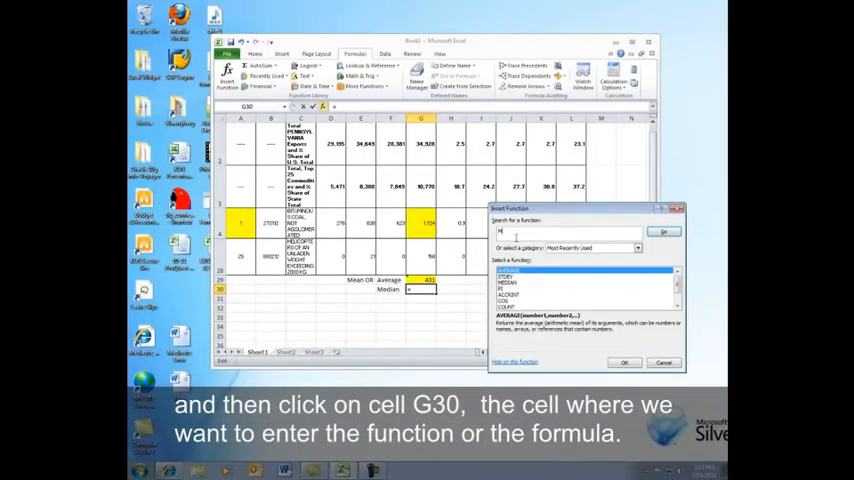
pyautogui.write('Median')
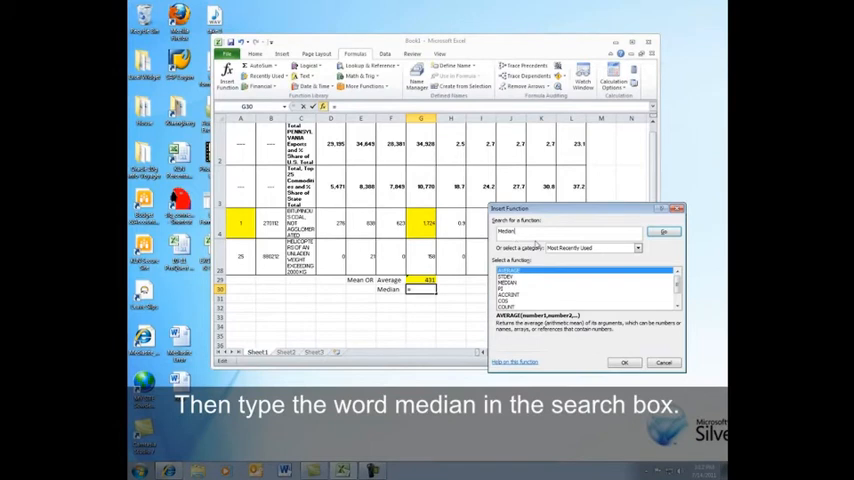
pyautogui.click(664, 232)
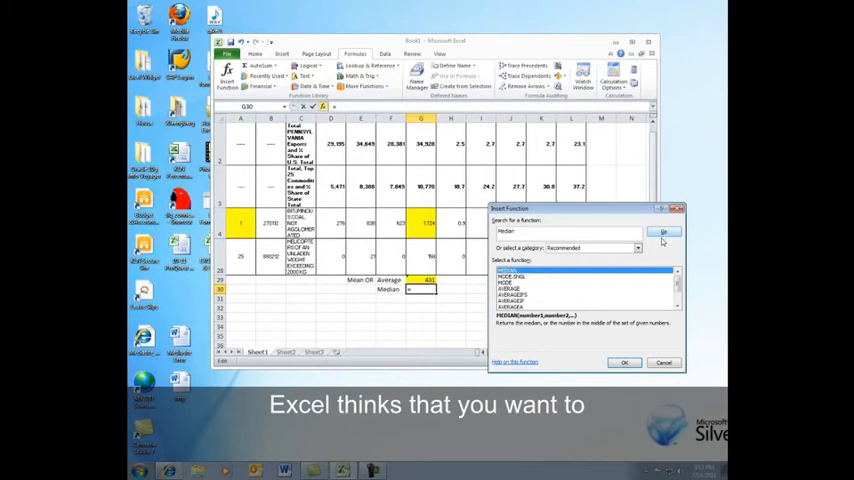
# - Enter =MEDIAN(G4:G28) in G30 via the Function Arguments dialog
pyautogui.click(664, 232)
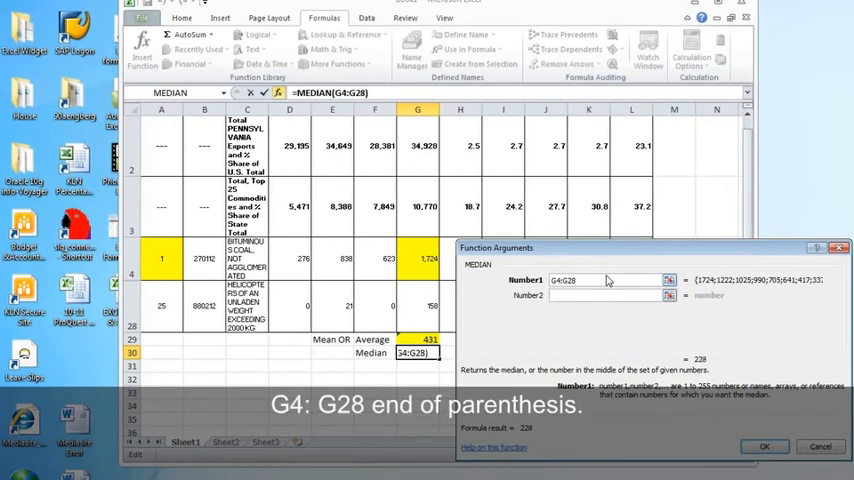
pyautogui.click(764, 446)
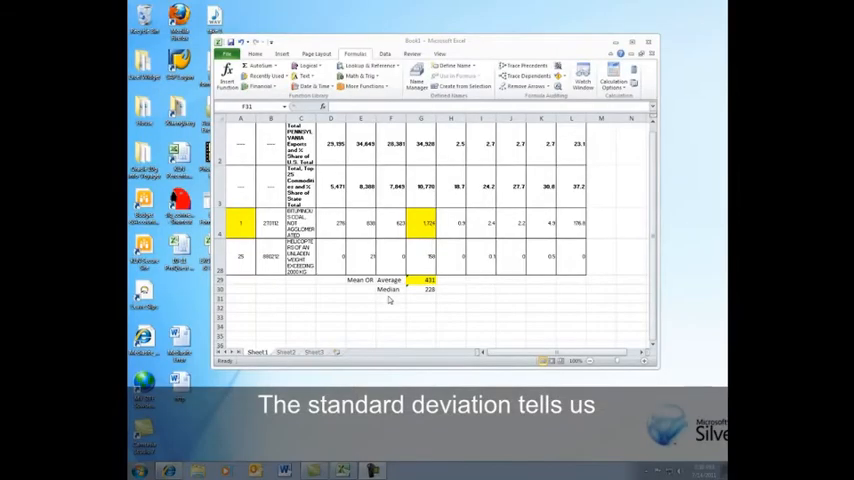
# - Format the 'Standard Deviation' label cell with Wrap text alignment
pyautogui.rightClick(390, 290)
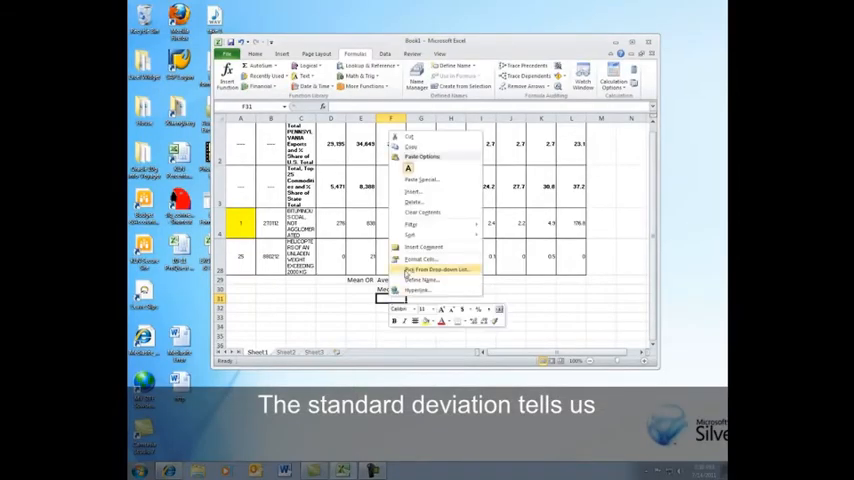
pyautogui.click(418, 260)
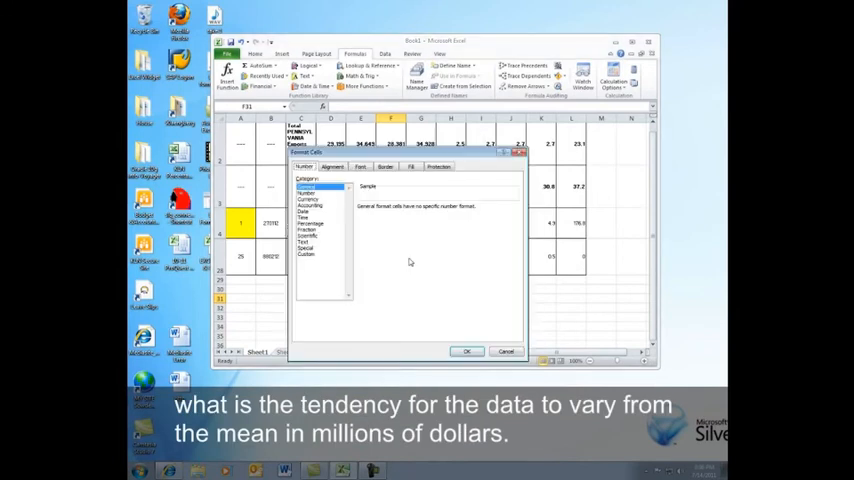
pyautogui.click(332, 166)
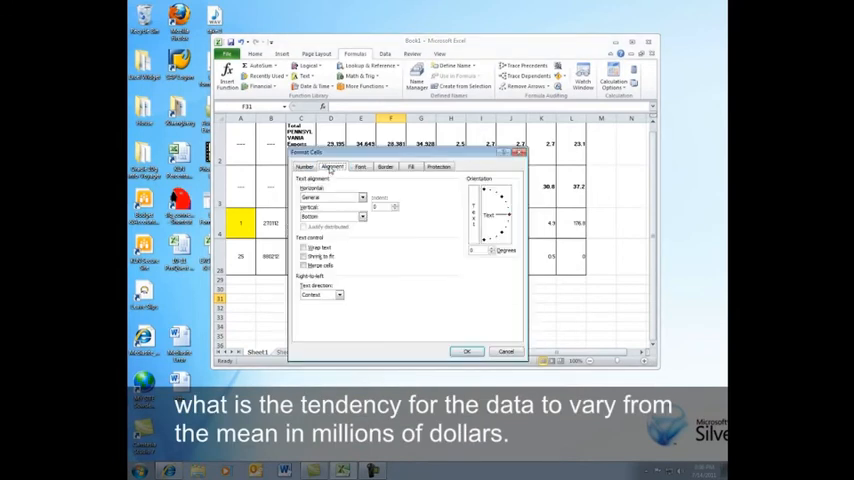
pyautogui.click(304, 246)
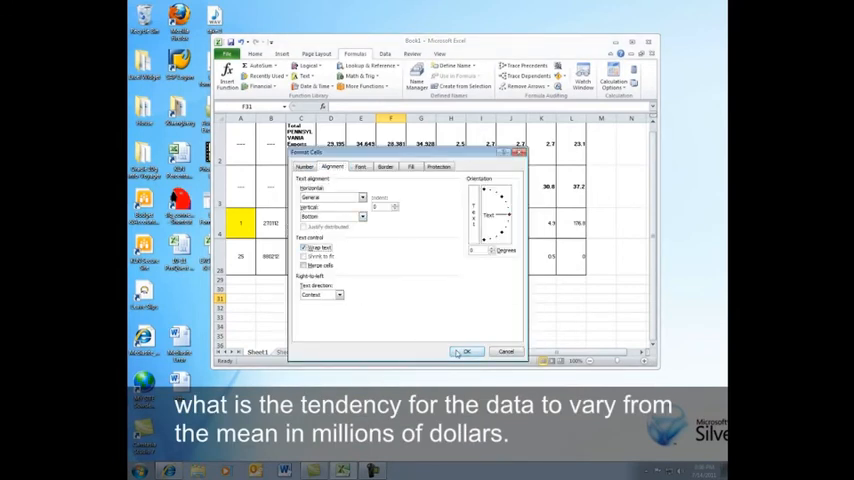
pyautogui.click(466, 352)
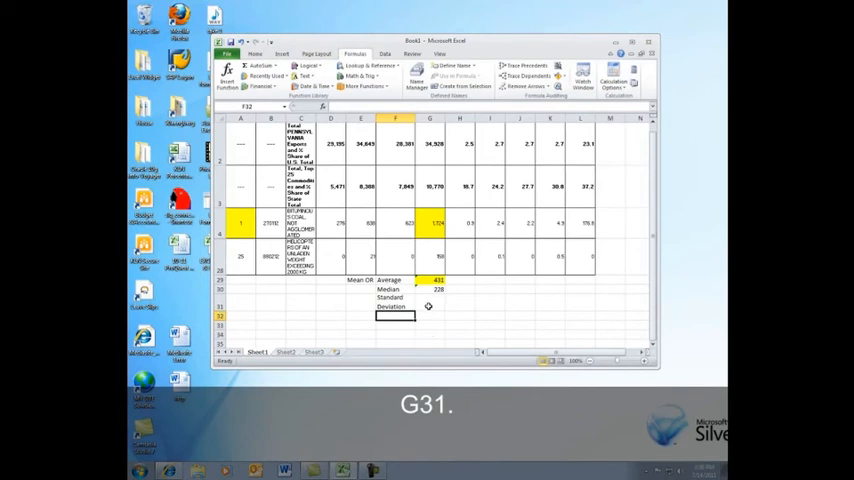
# - Select G31 and search Insert Function for 'Standard Deviation' over G4:G28
pyautogui.click(430, 304)
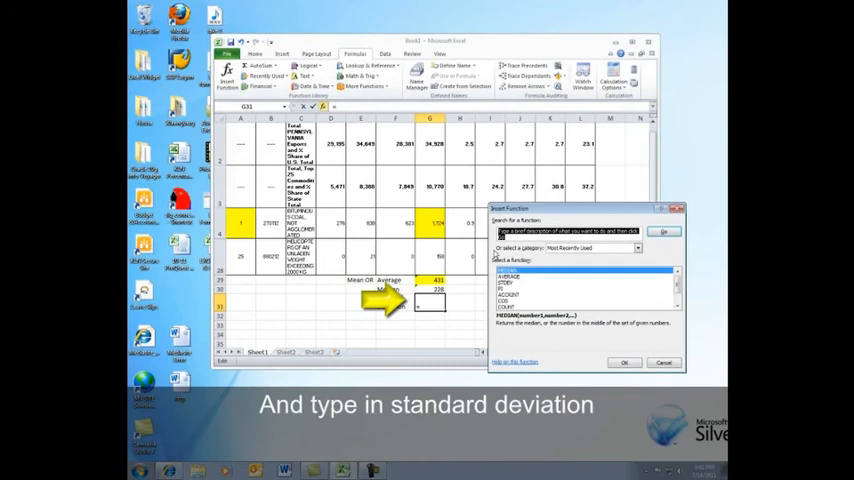
pyautogui.rightClick(544, 232)
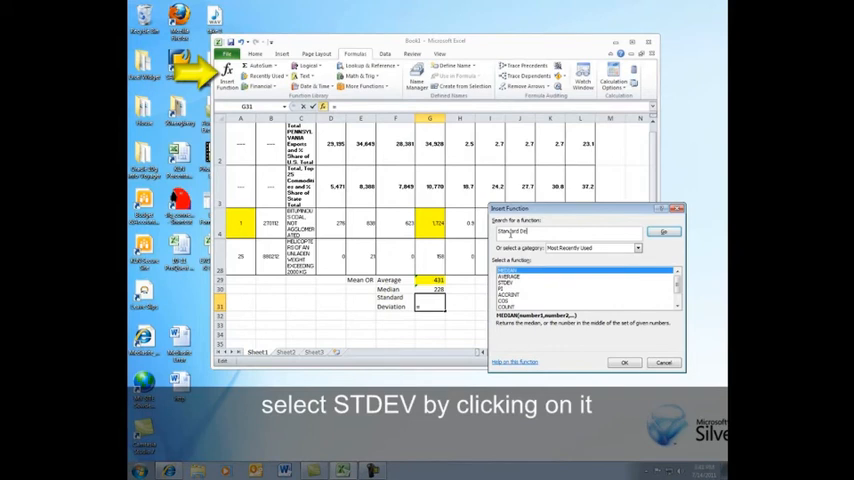
pyautogui.write('Standard Deviation')
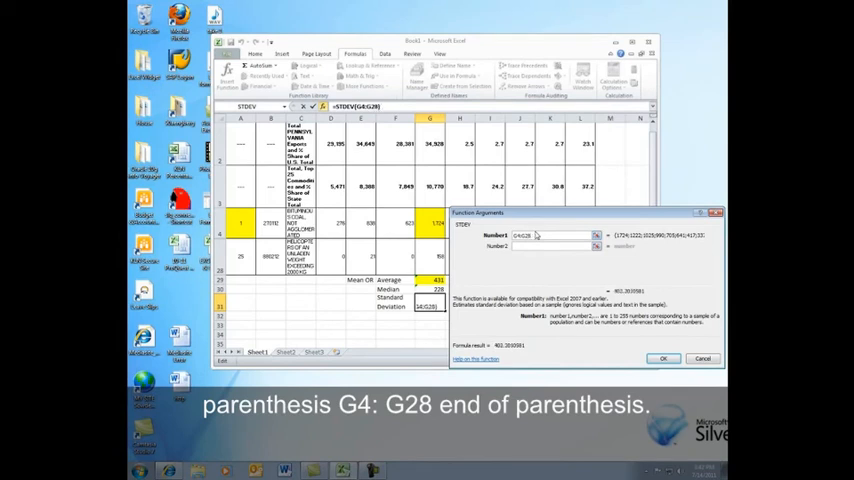
# - Confirm the STDEV(G4:G28) formula so its result fills cell G31
pyautogui.click(662, 358)
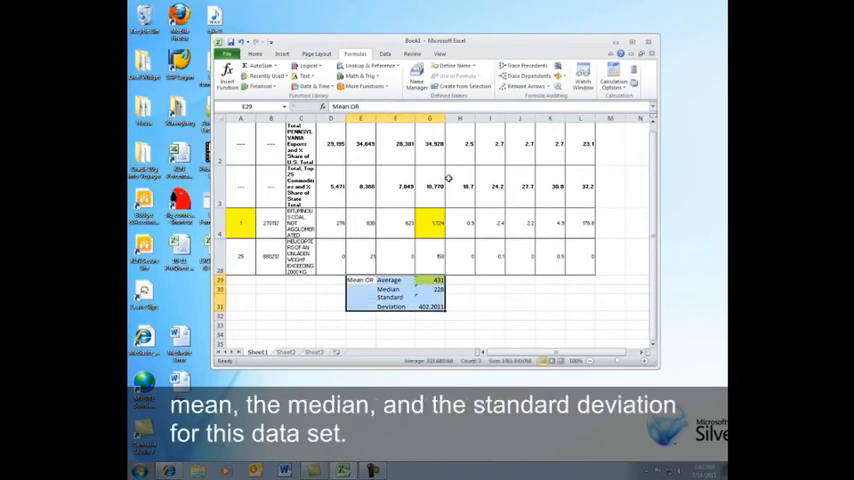
# - Fill E29:G31 with yellow, then begin typing a STDEV formula directly in a cell
pyautogui.click(256, 54)
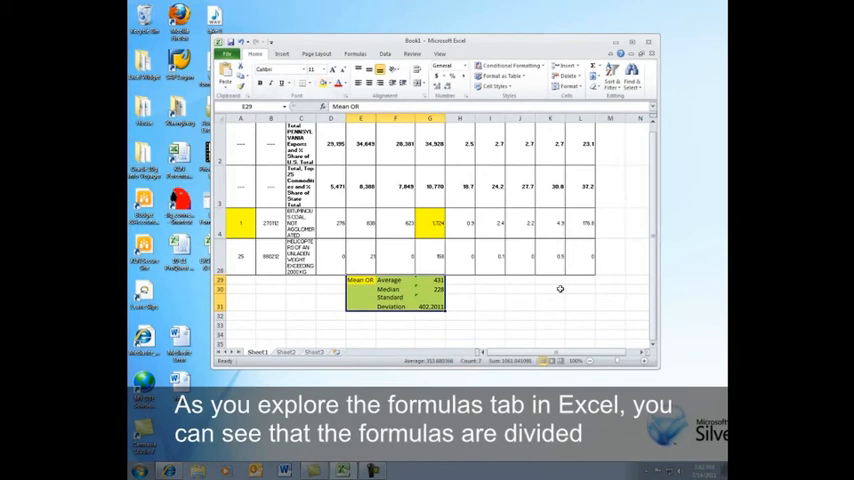
pyautogui.click(356, 54)
pyautogui.write('=pi')
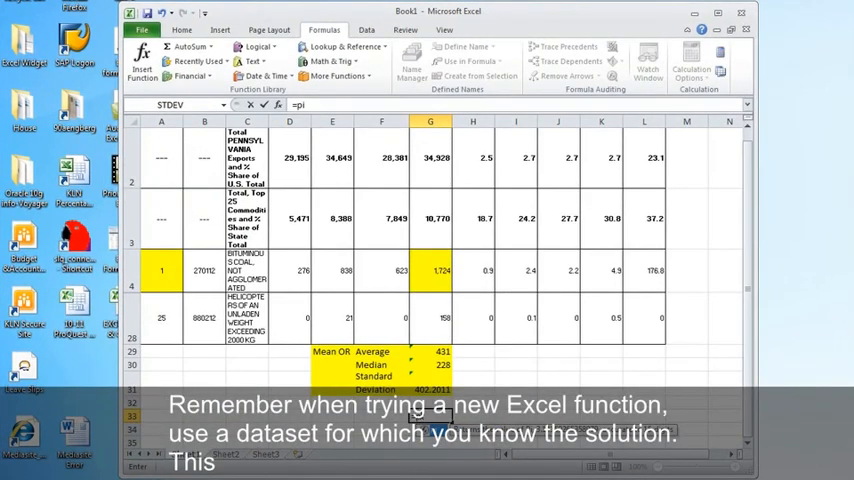
pyautogui.write('(')
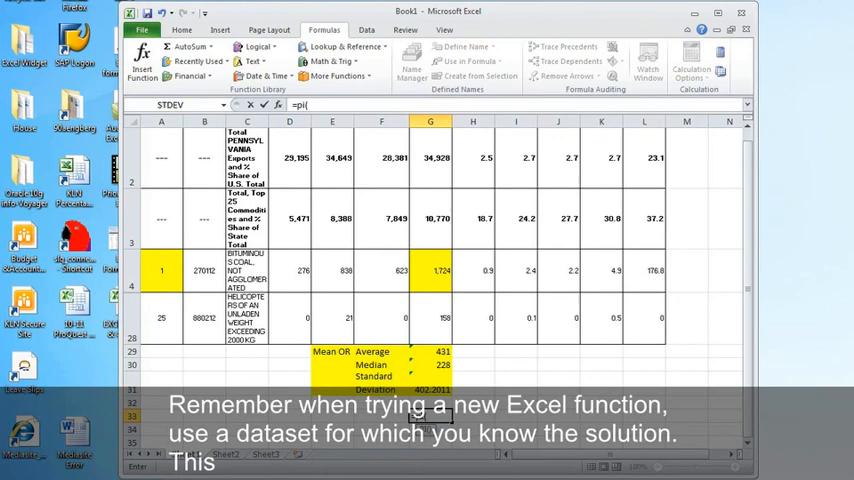